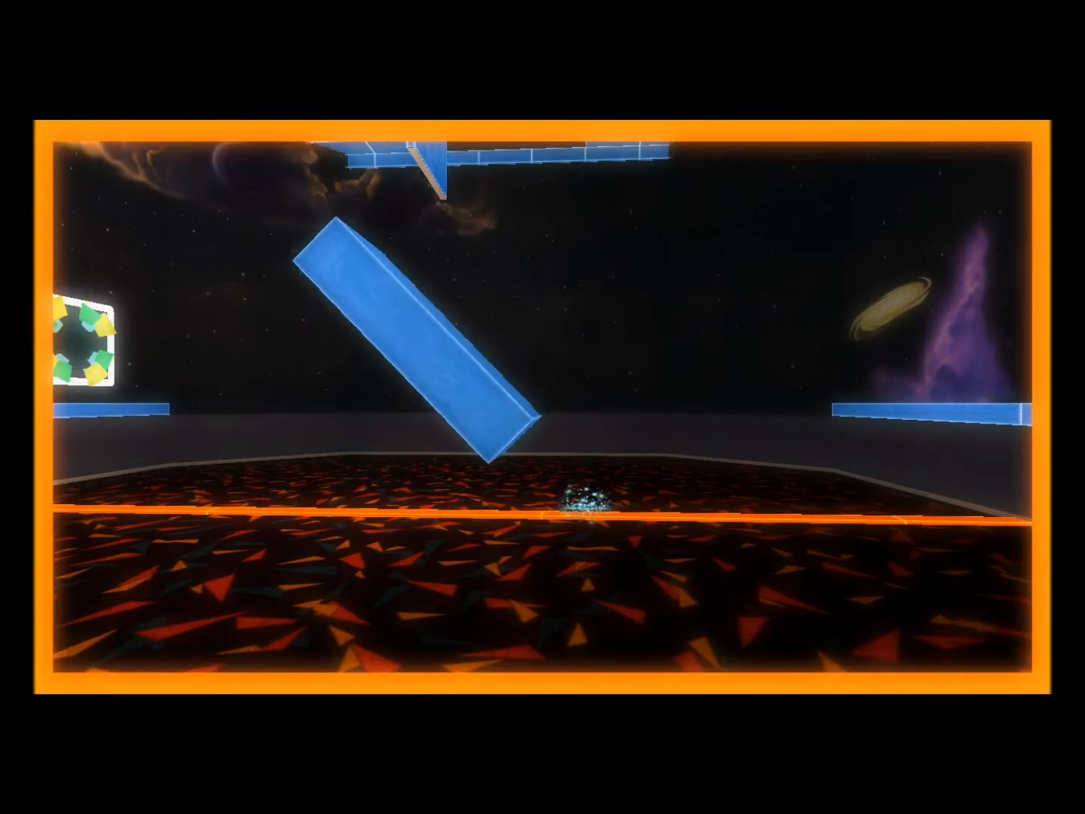
pyautogui.moveTo(542, 407)
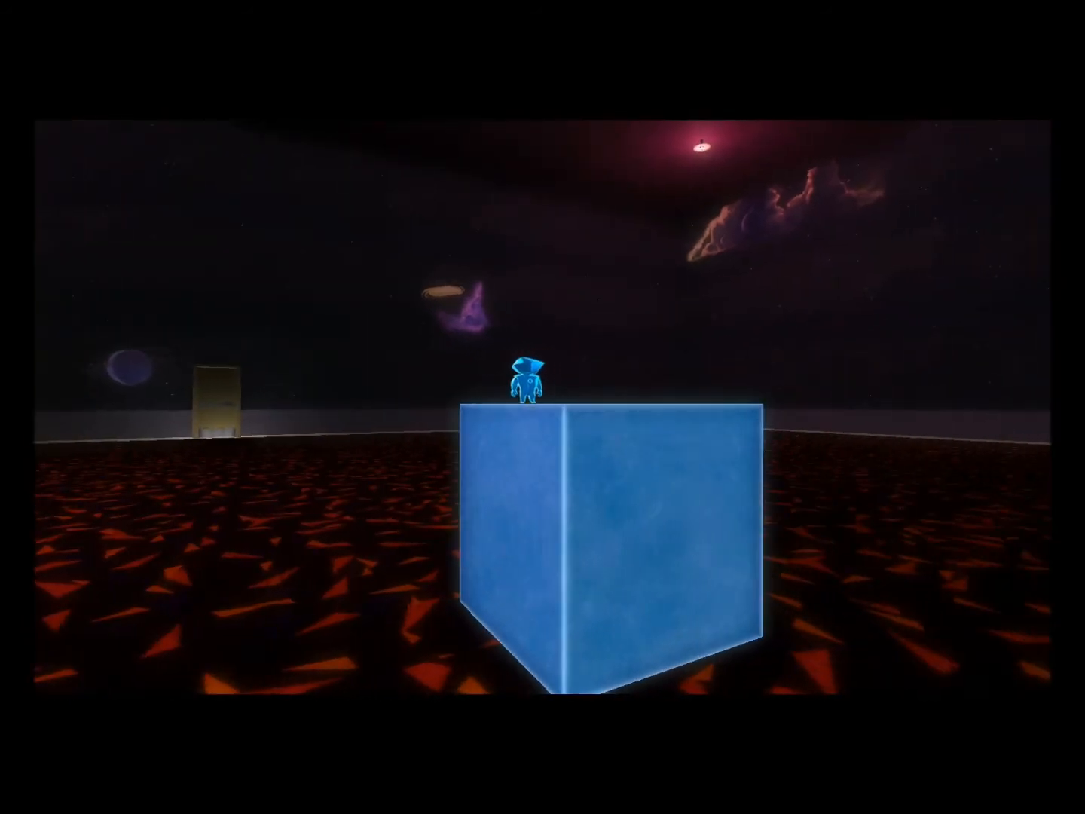
pyautogui.press('d')
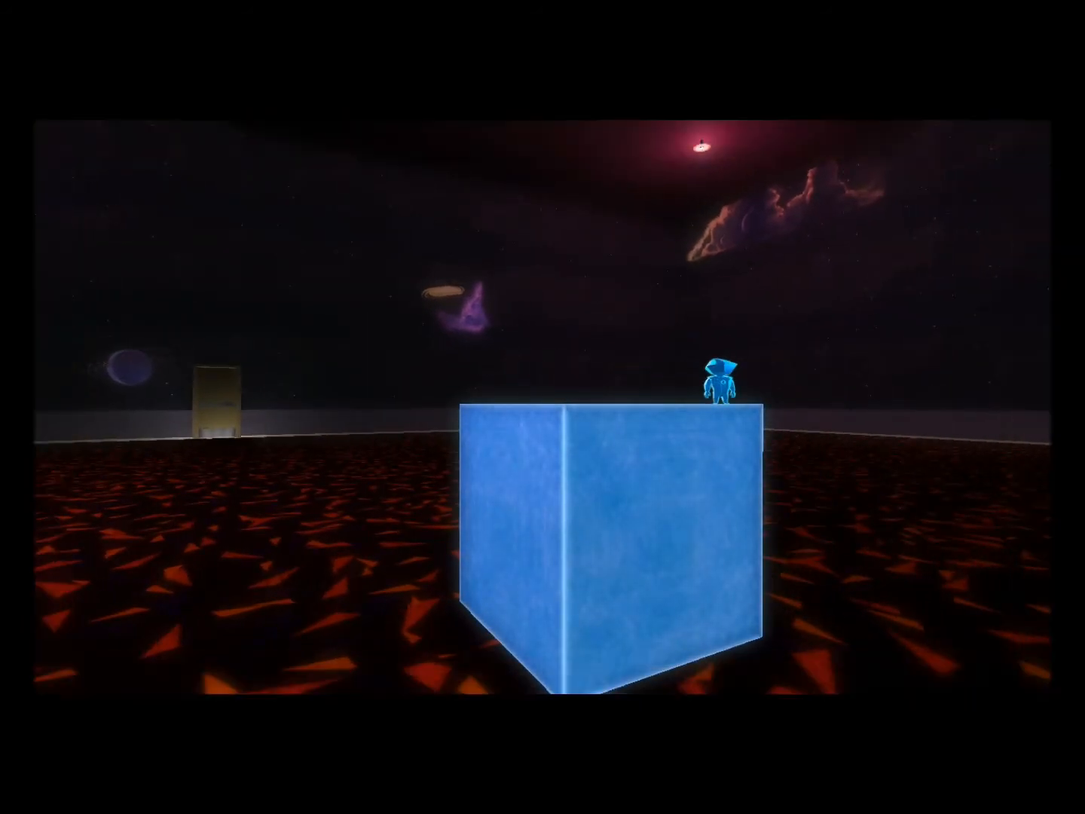